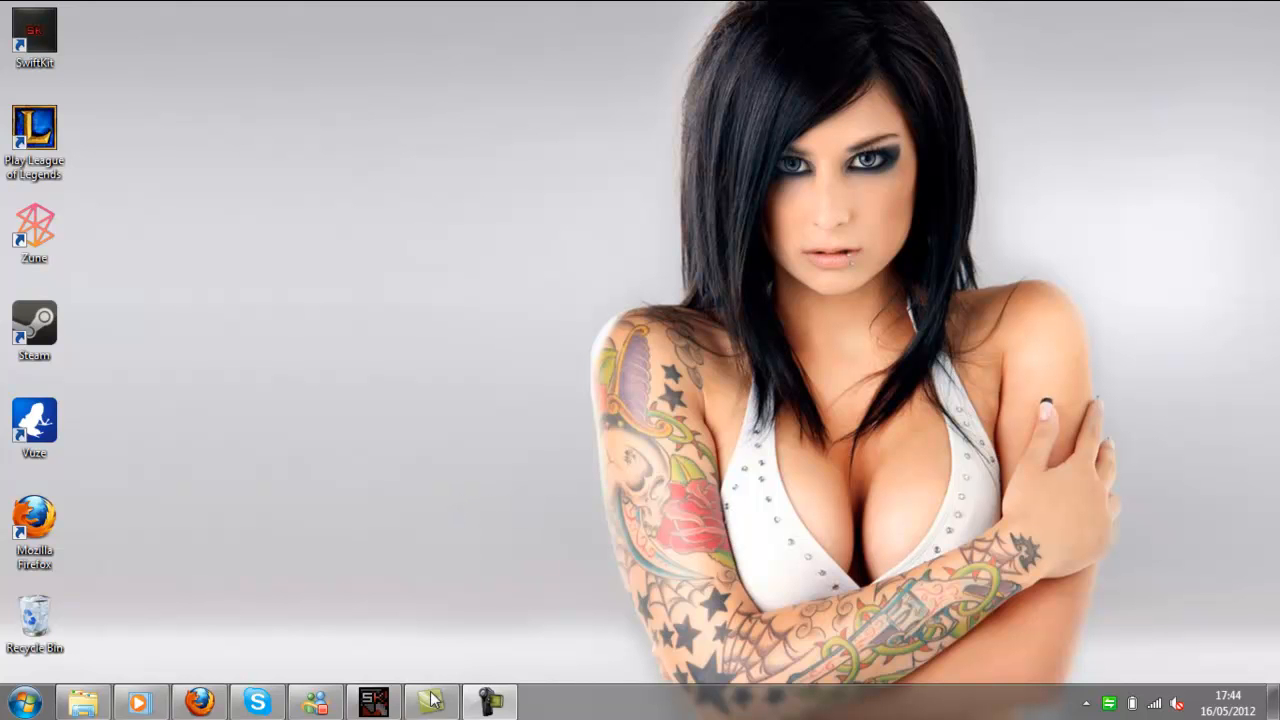
pyautogui.moveTo(430, 700)
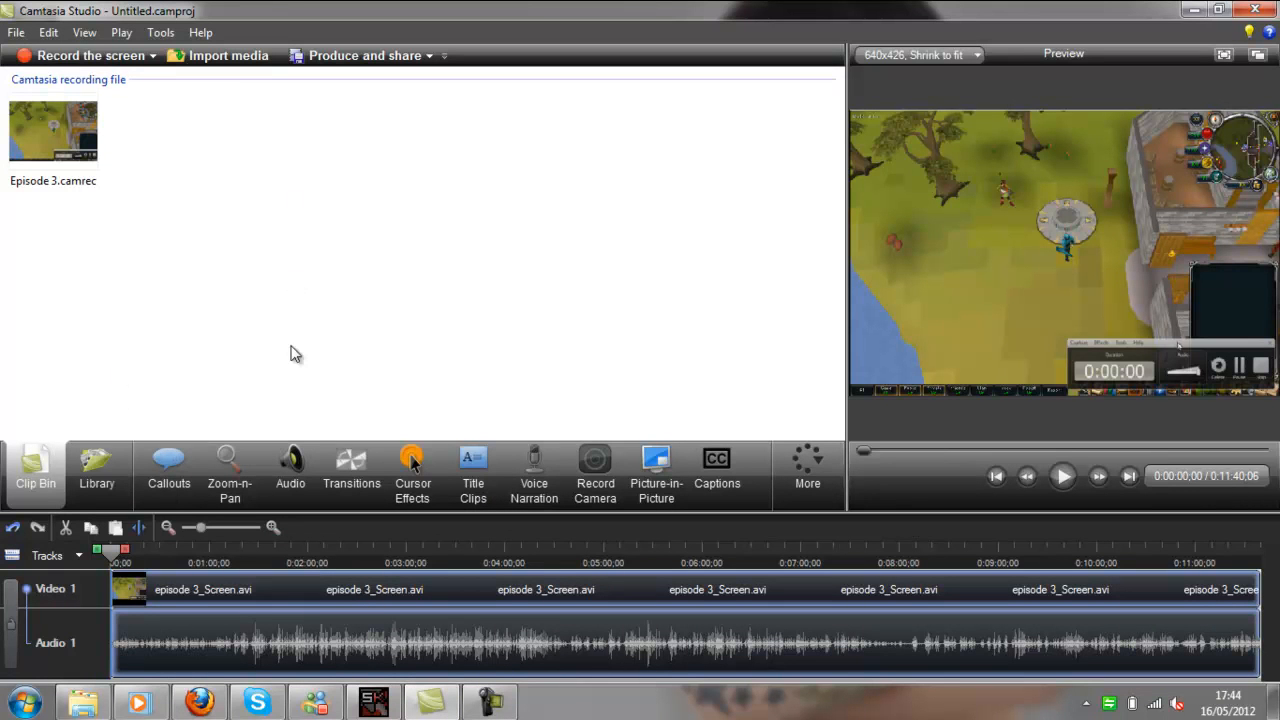
pyautogui.moveTo(207, 88)
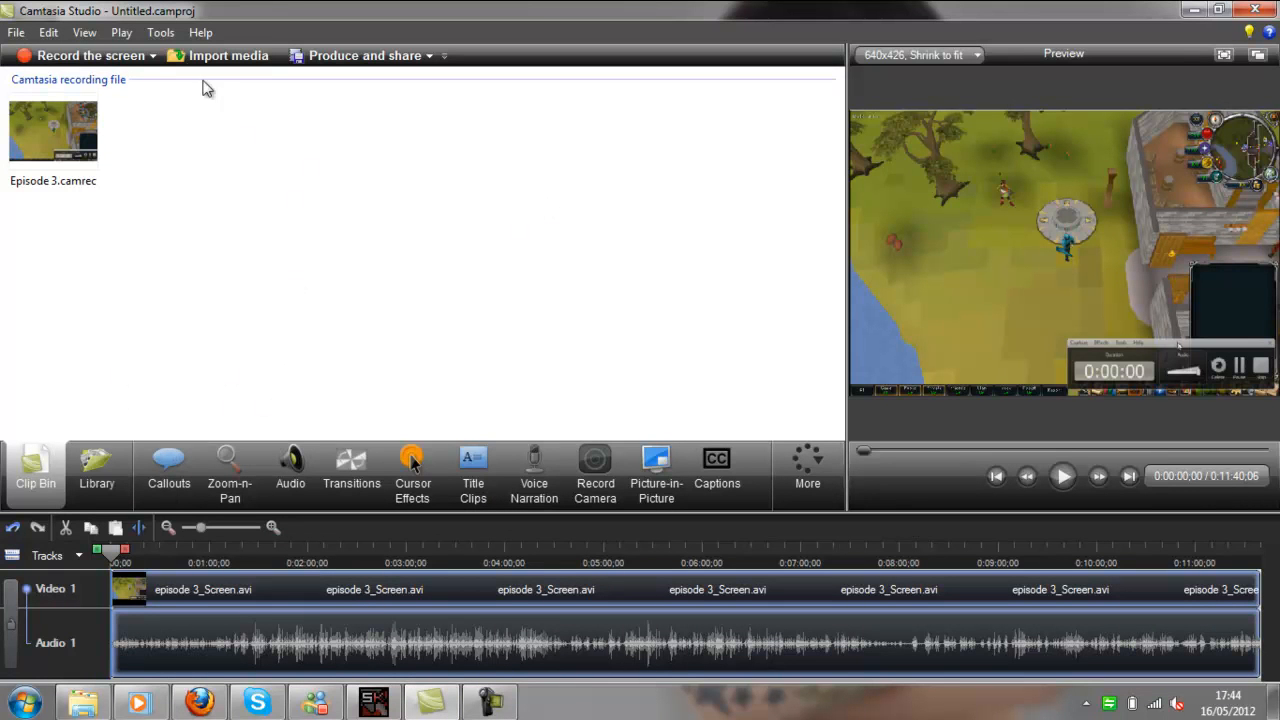
# Turn on 'Apply SmartFocus to clips added' in the Options Zoom tab and confirm
pyautogui.click(160, 32)
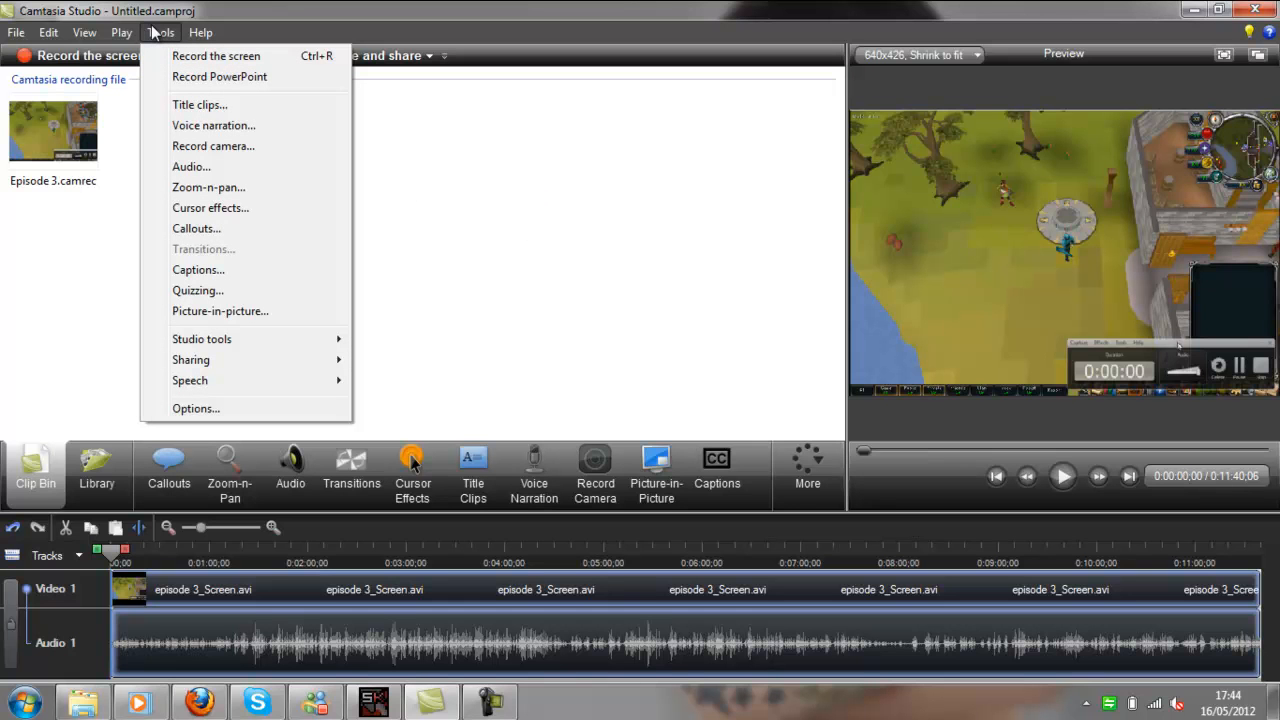
pyautogui.moveTo(201, 339)
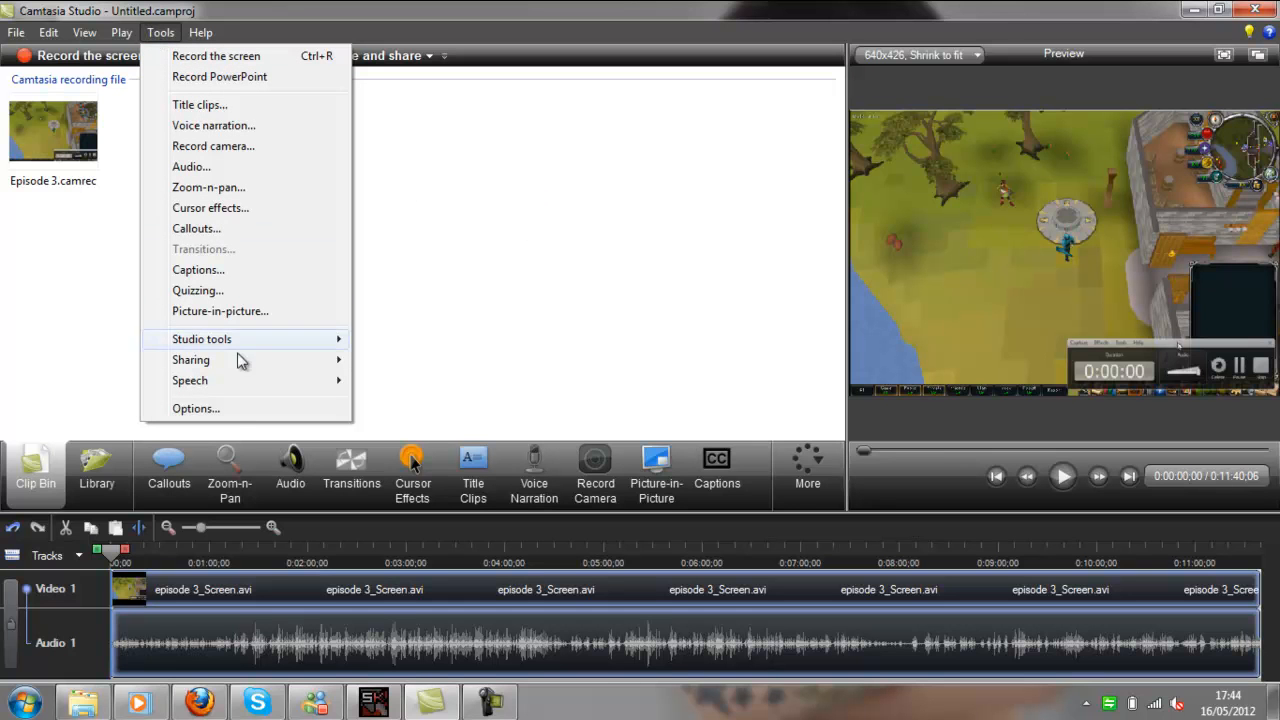
pyautogui.click(196, 408)
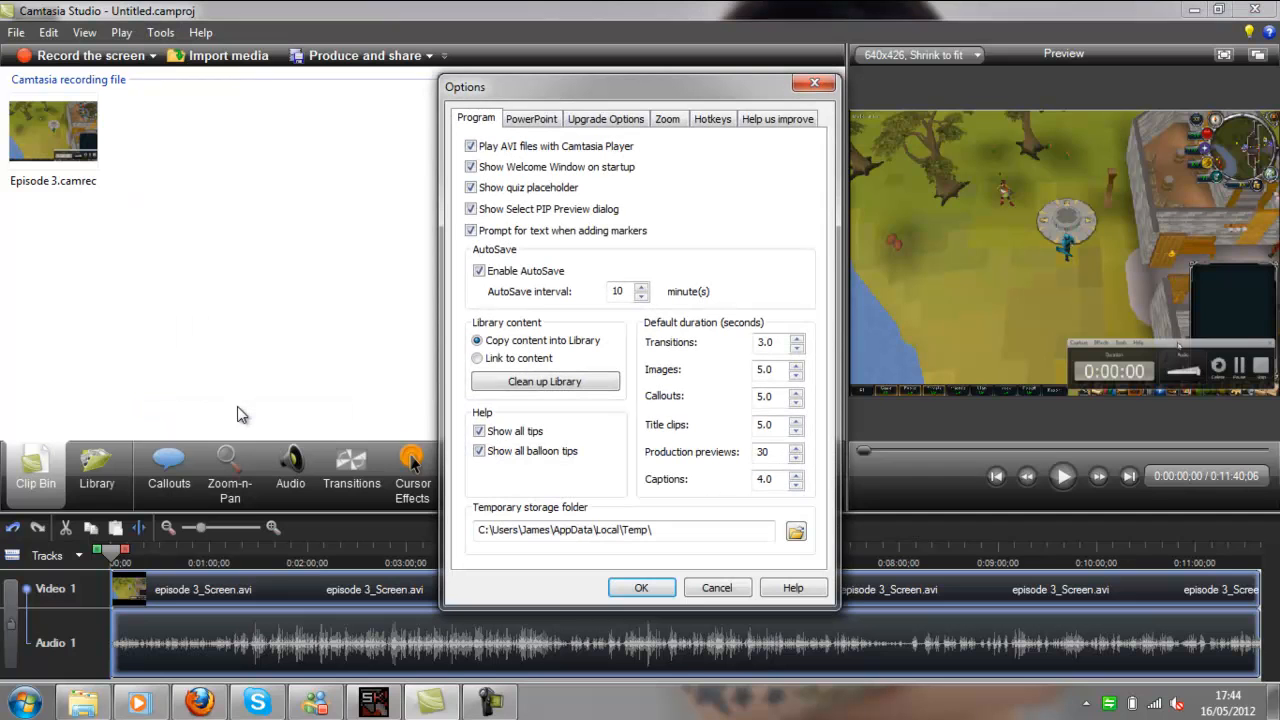
pyautogui.moveTo(723, 196)
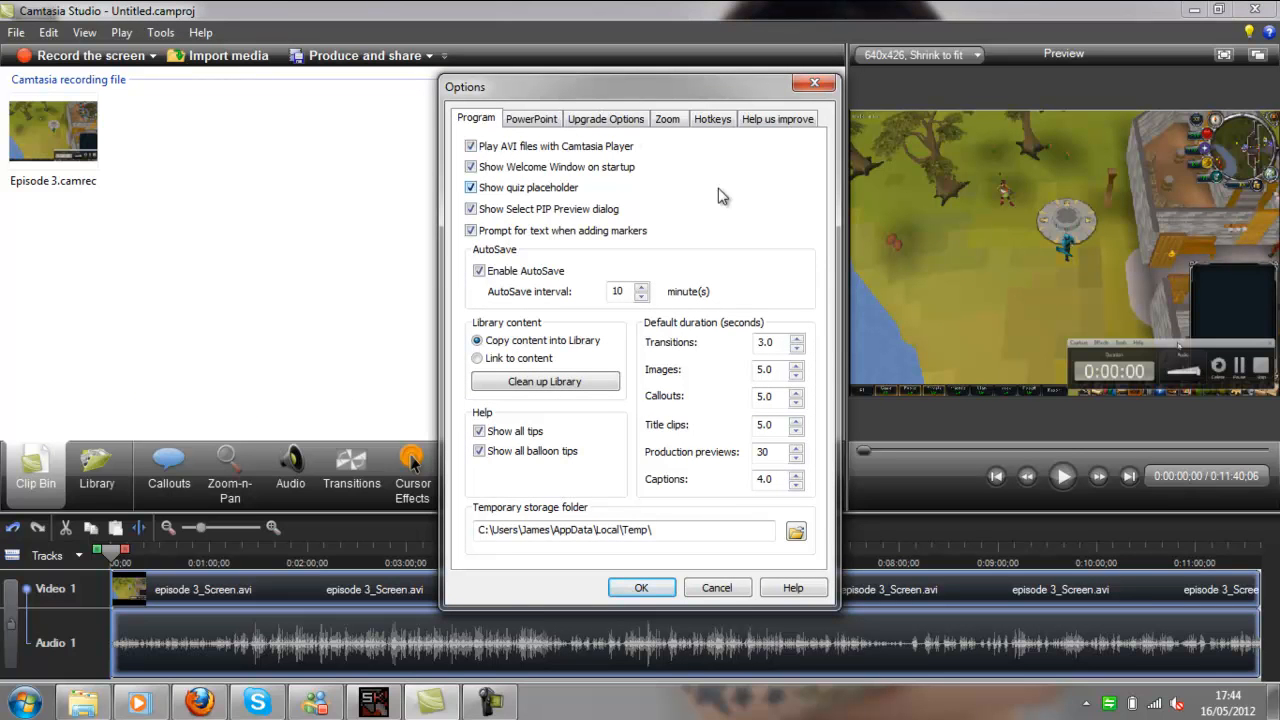
pyautogui.click(667, 118)
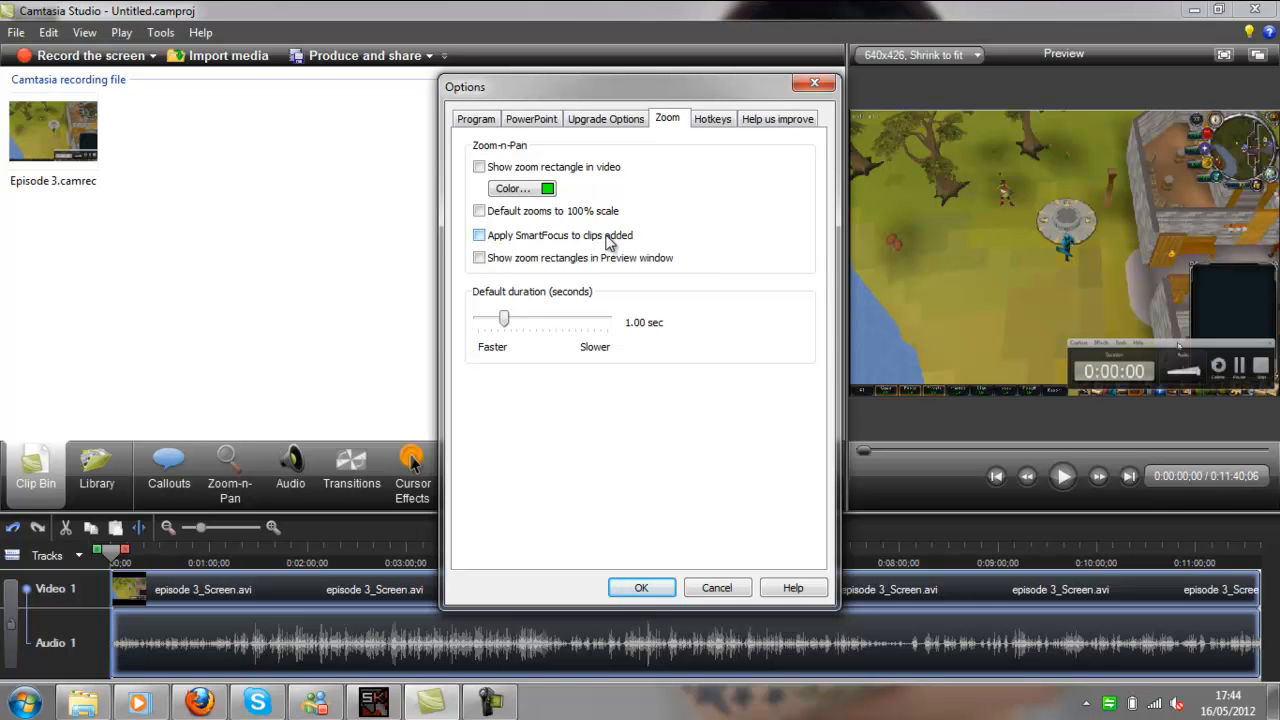
pyautogui.click(479, 234)
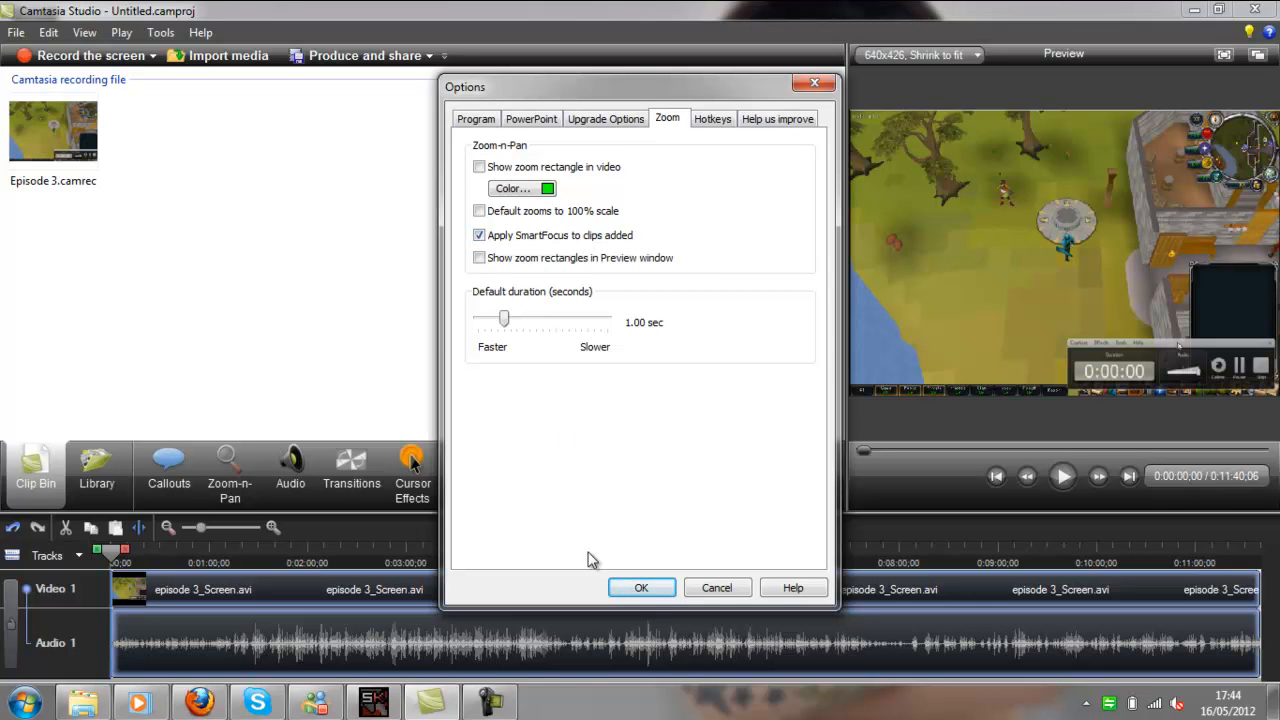
pyautogui.click(641, 587)
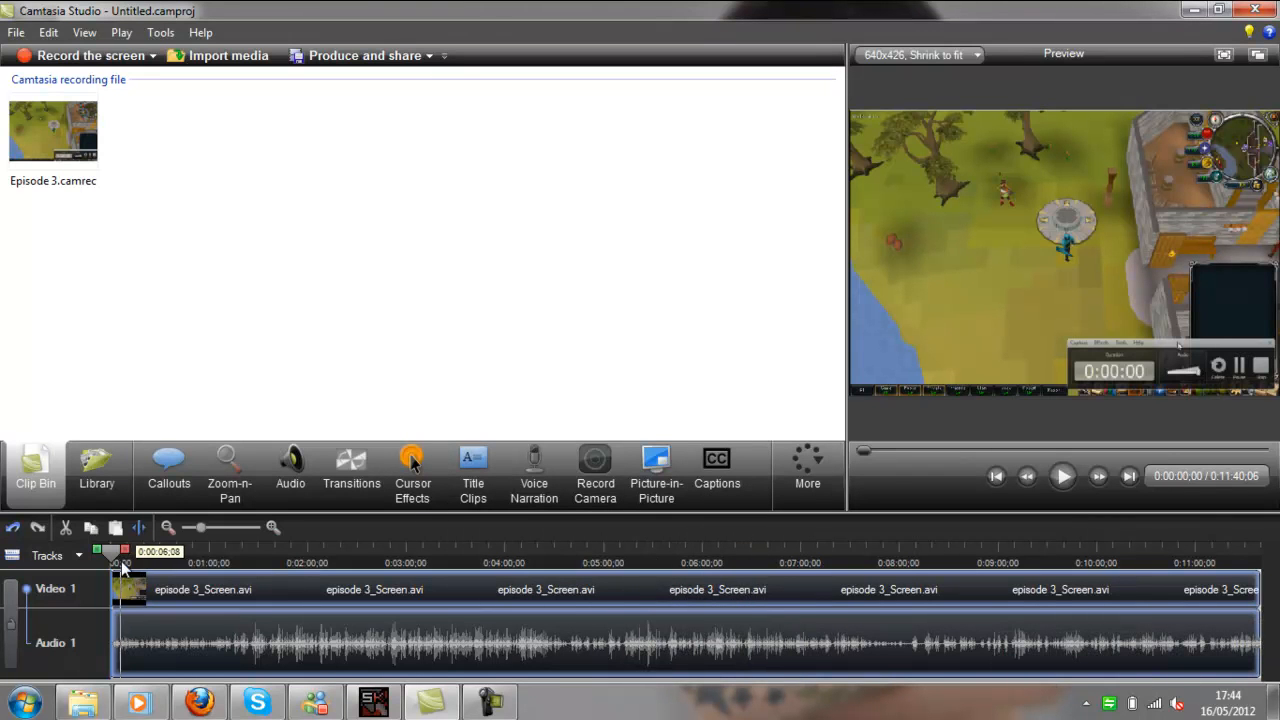
pyautogui.moveTo(205, 608)
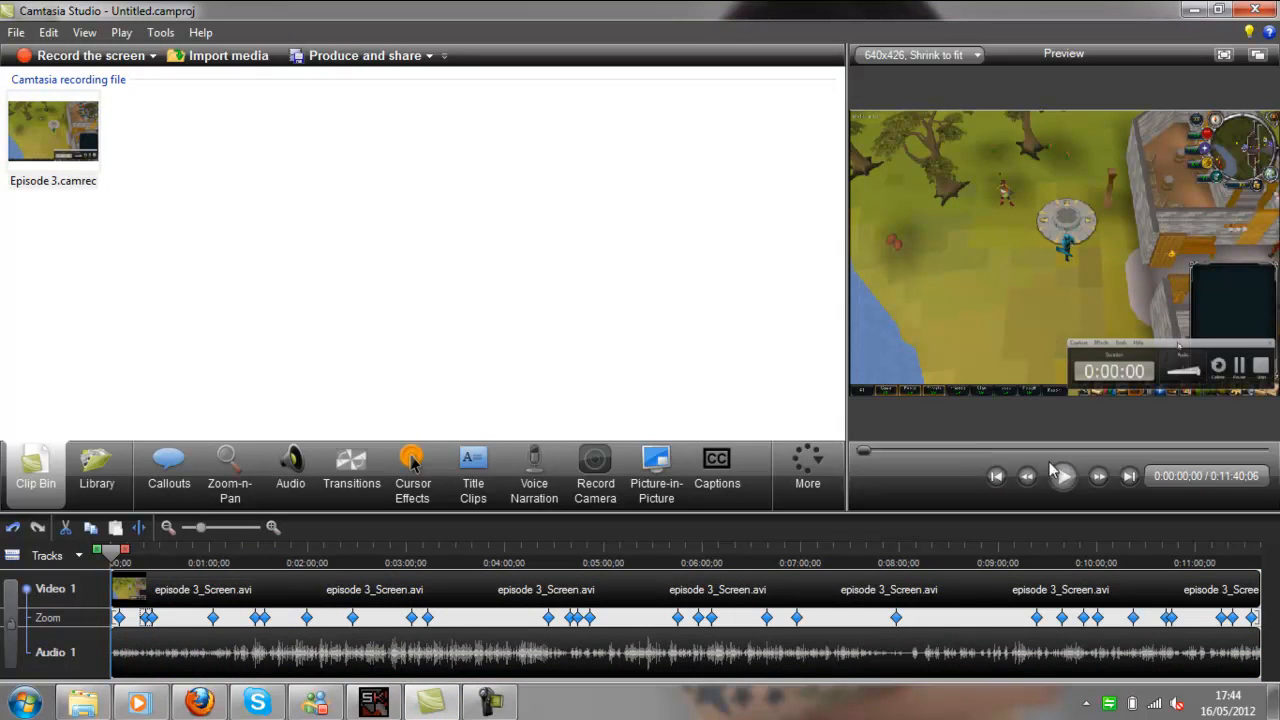
# Play back the clip's SmartFocus zoom points, then uncheck 'Apply SmartFocus to clips added' in Options
pyautogui.click(1062, 476)
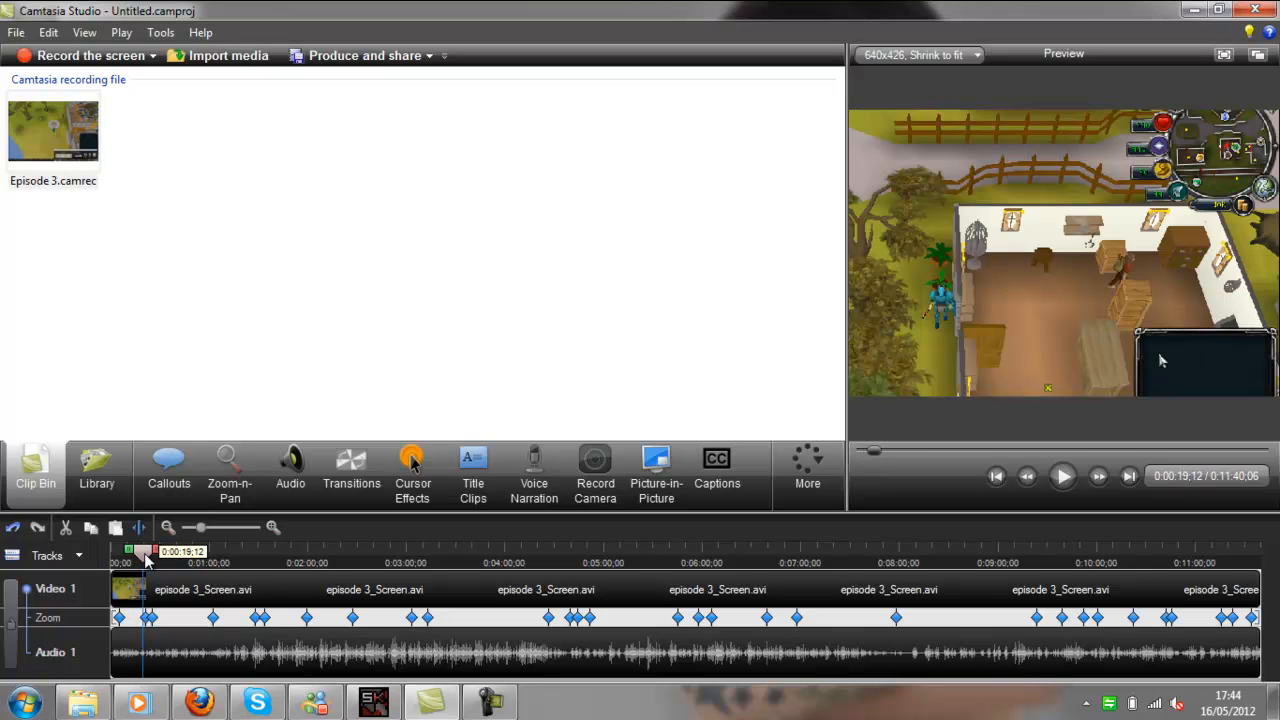
pyautogui.click(1062, 476)
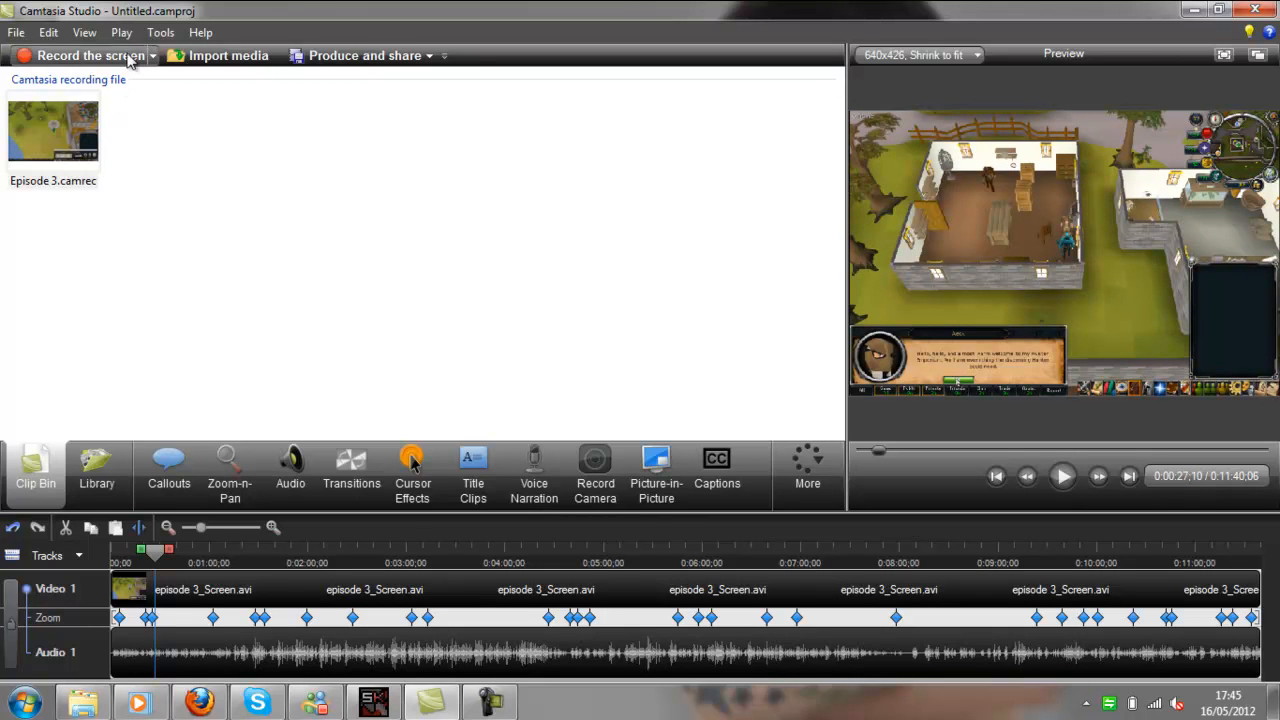
pyautogui.click(160, 32)
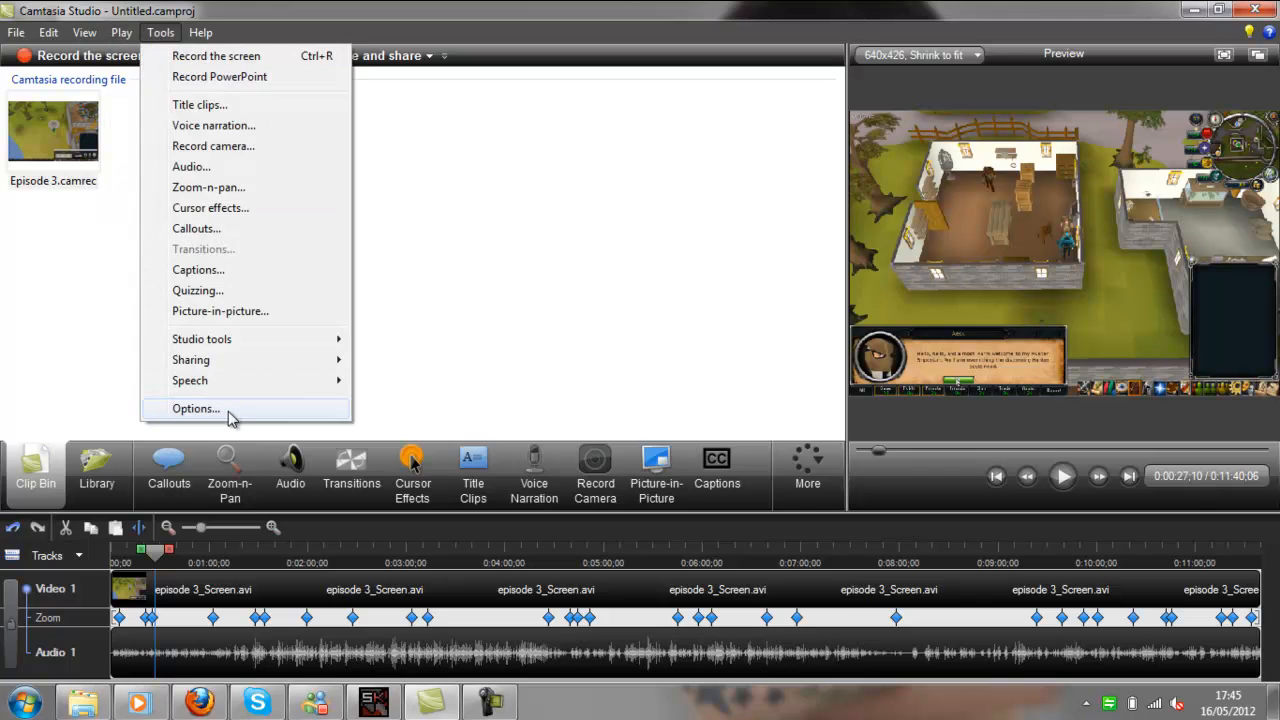
pyautogui.click(195, 408)
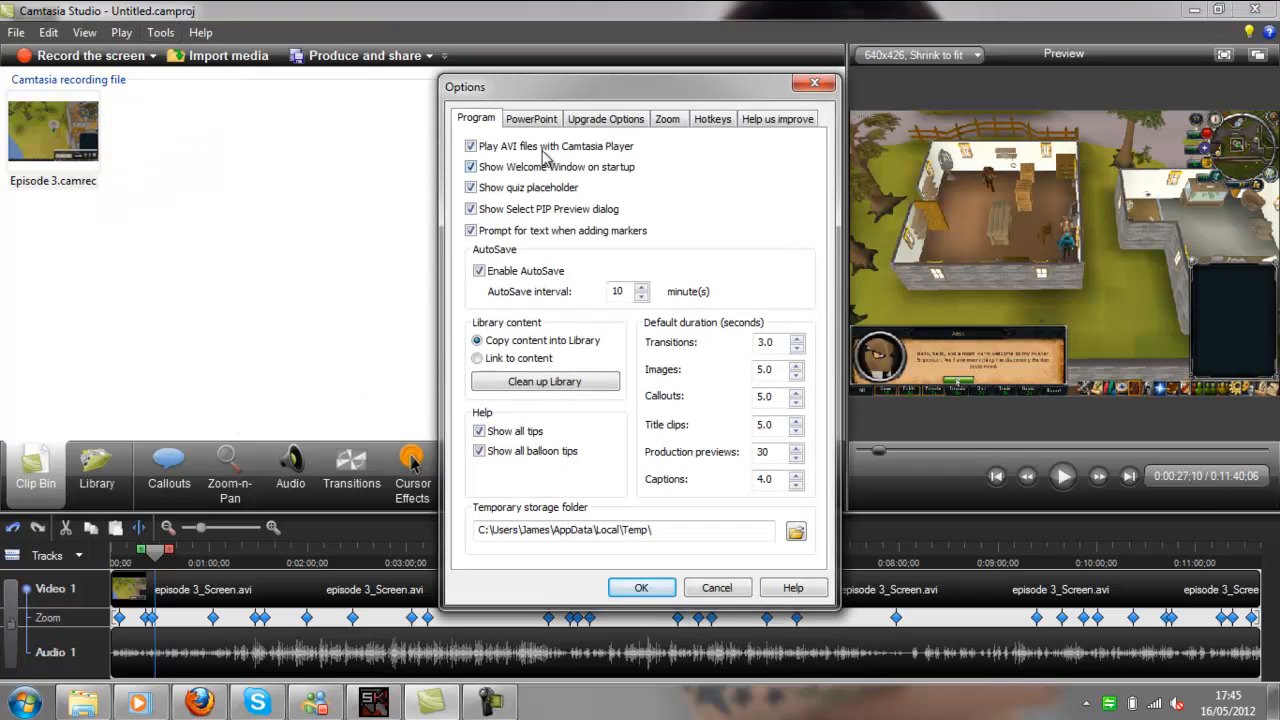
pyautogui.click(667, 118)
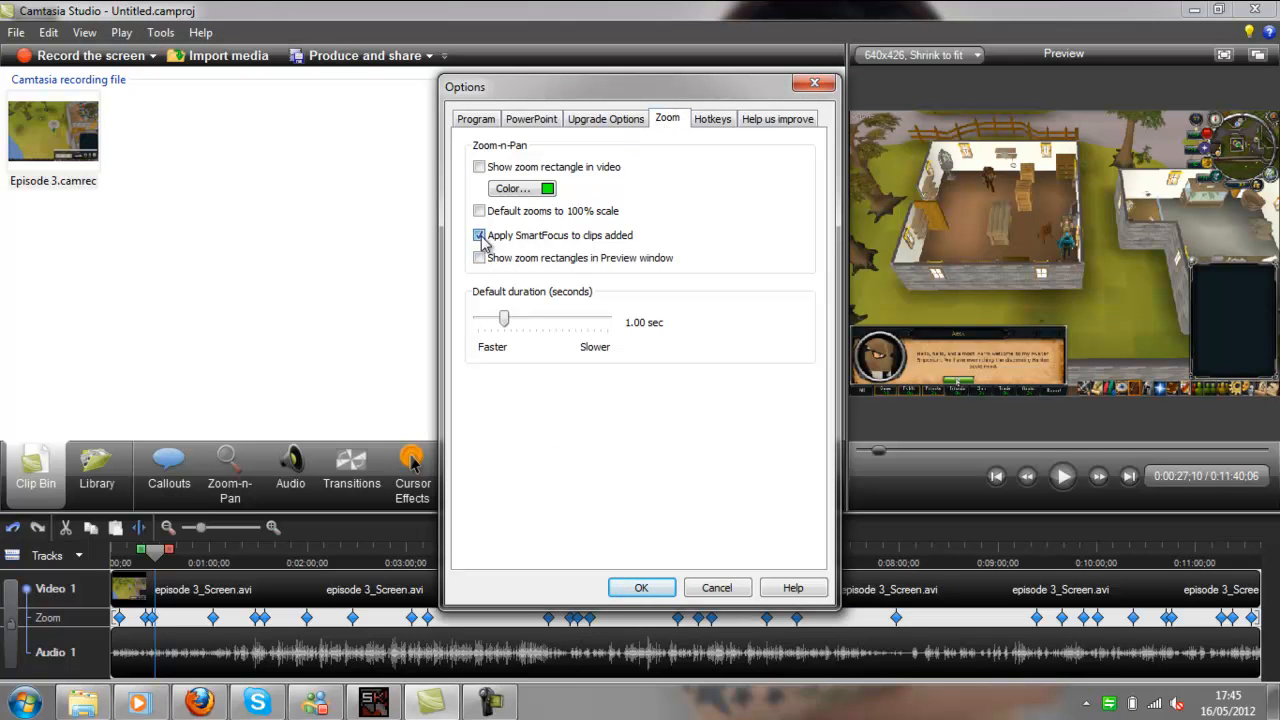
pyautogui.click(641, 587)
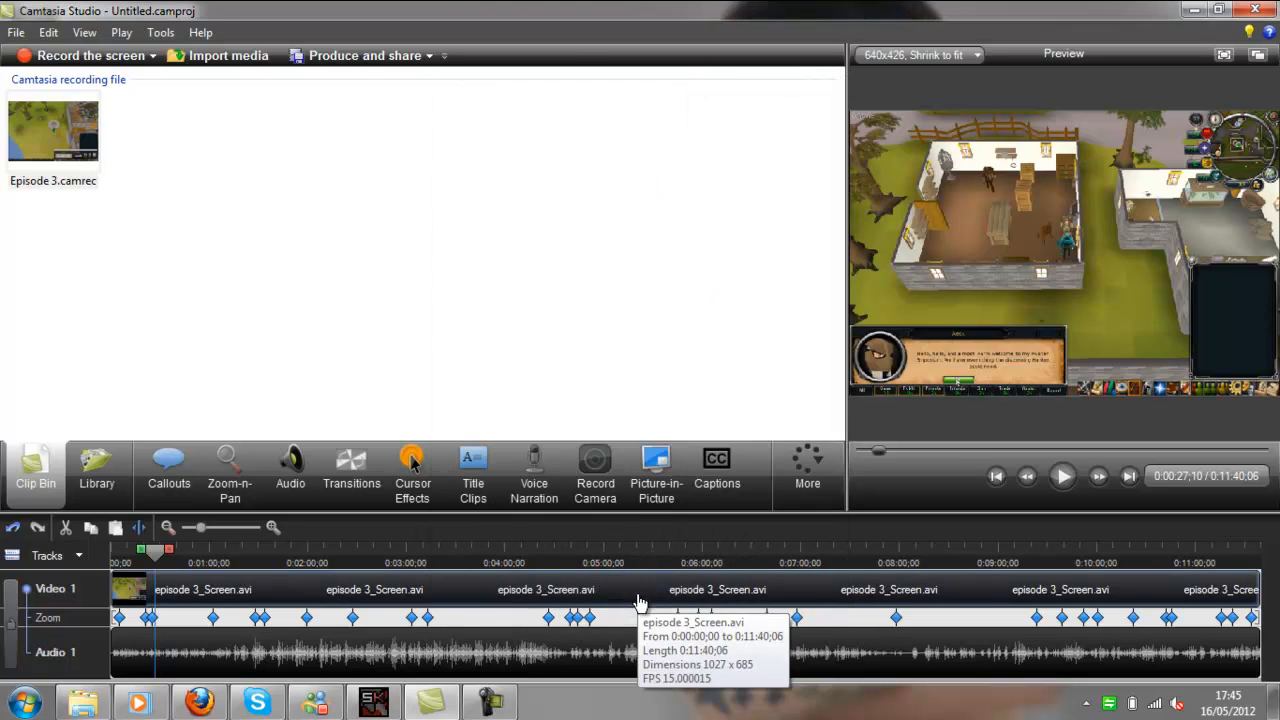
pyautogui.moveTo(390, 310)
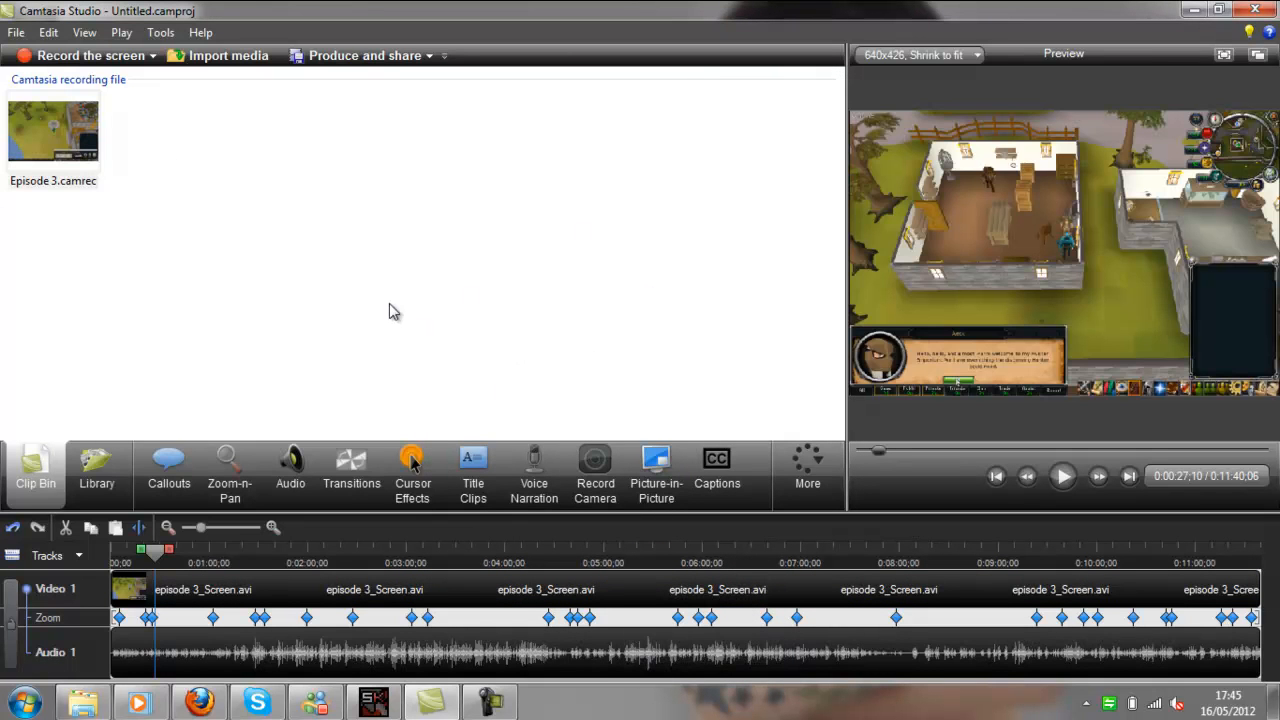